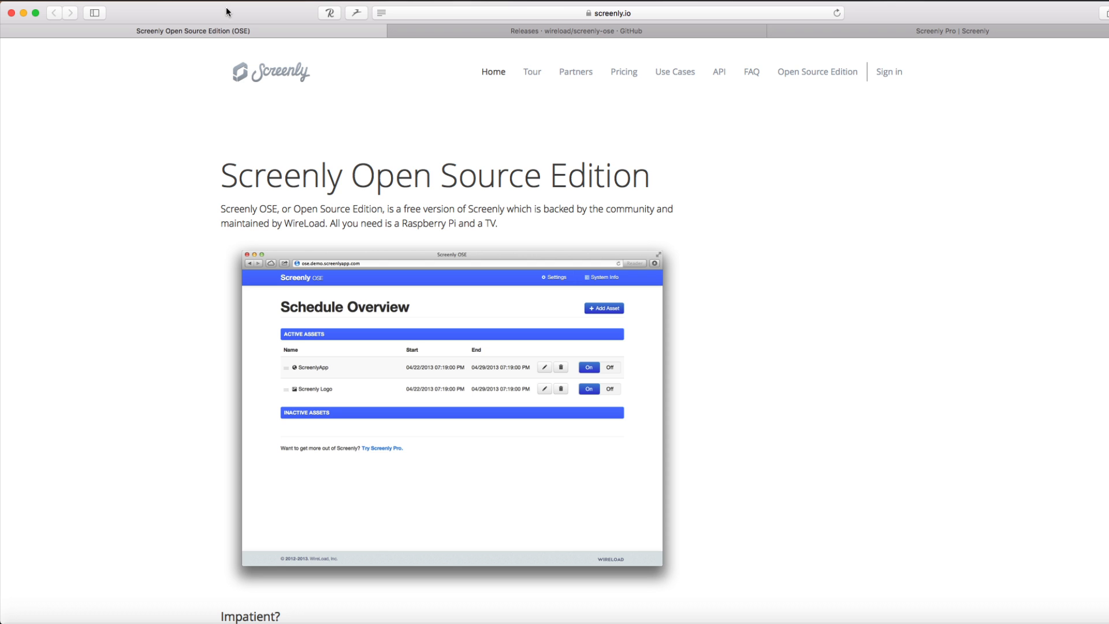
mouse_move(719, 214)
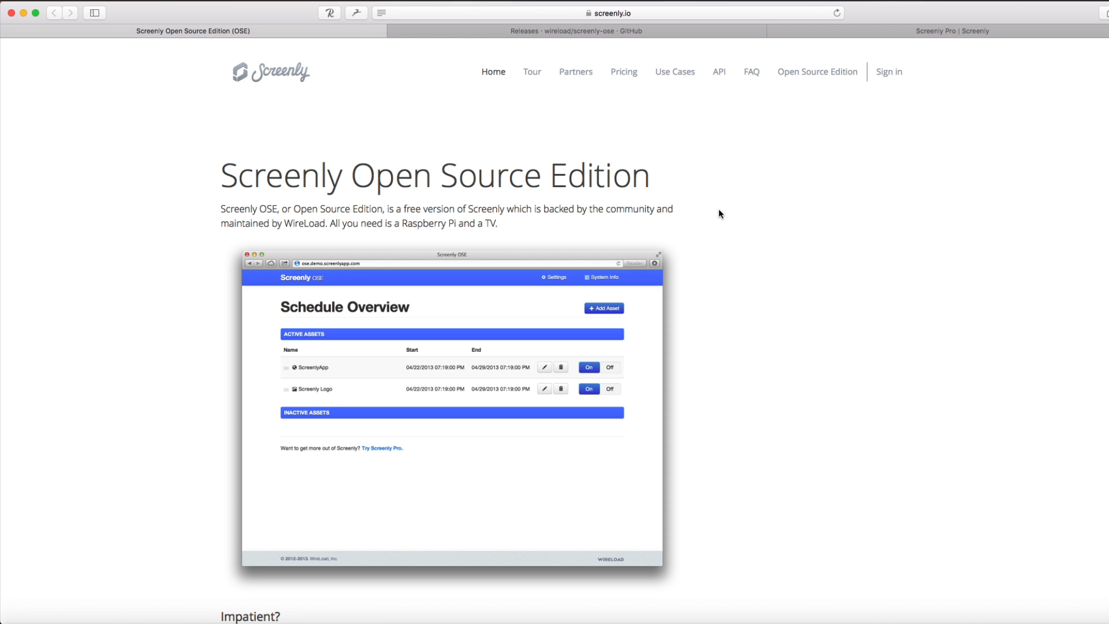
Scroll to the Getting started requirements and Option 1: Download the custom image.
scroll("down", 3)
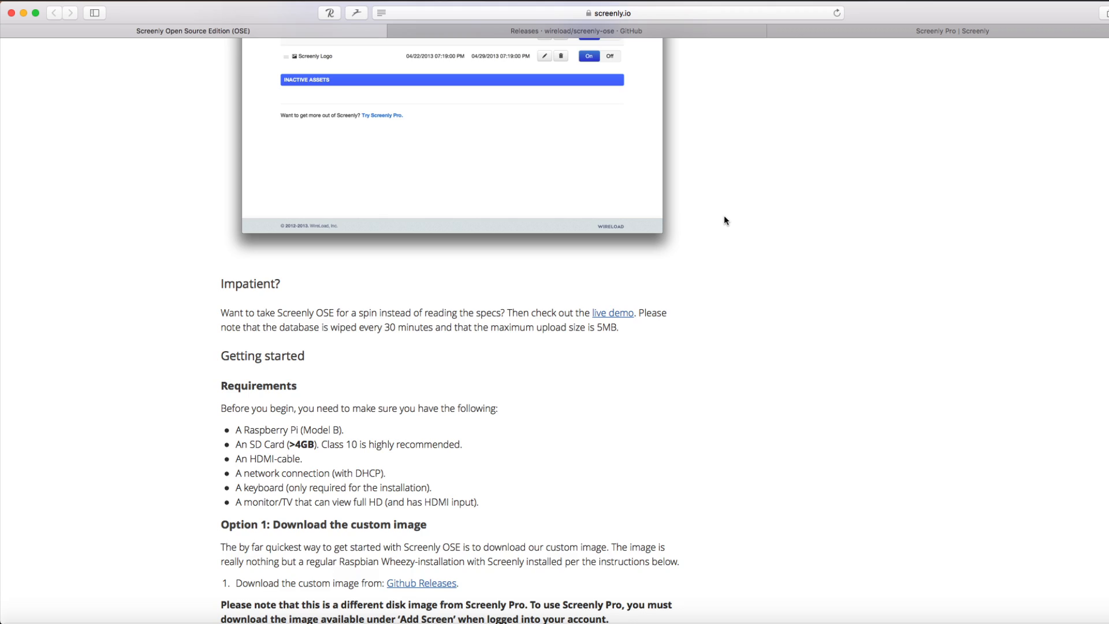
scroll("down", 3)
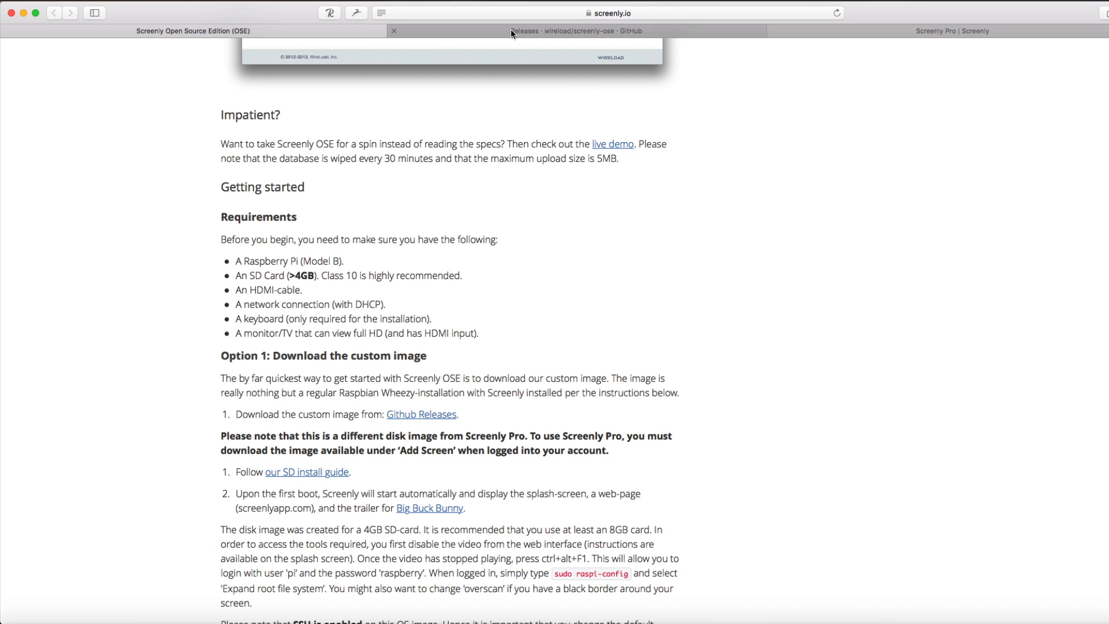
Save 2016-12-01-Screenly_OSE_4GB.zip from the latest screenly-ose GitHub release's Downloads list.
left_click(575, 31)
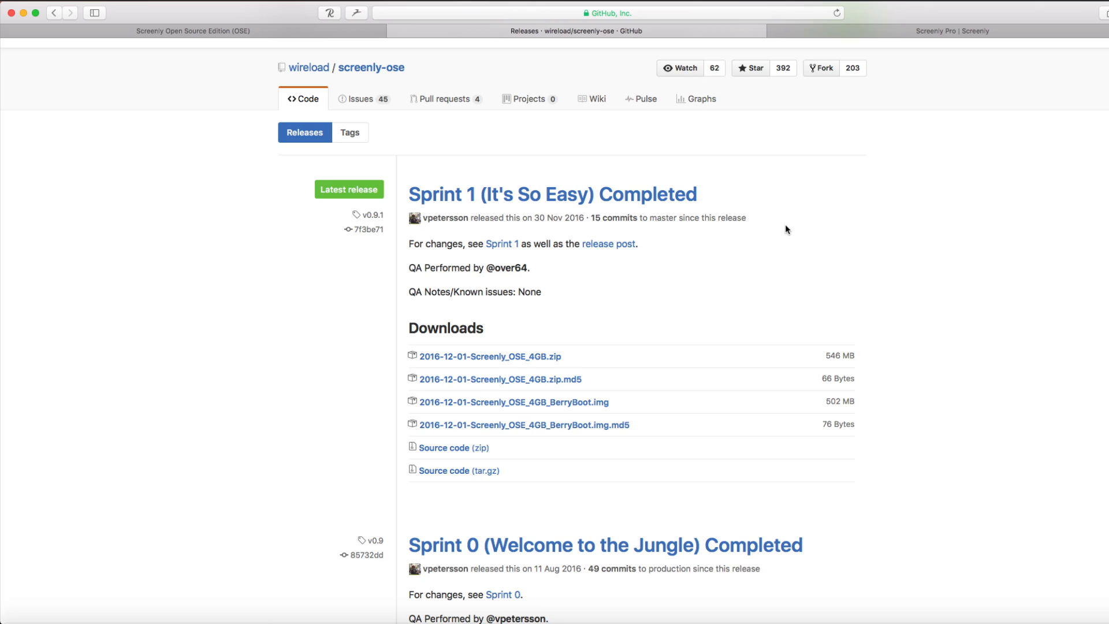
scroll("down", 3)
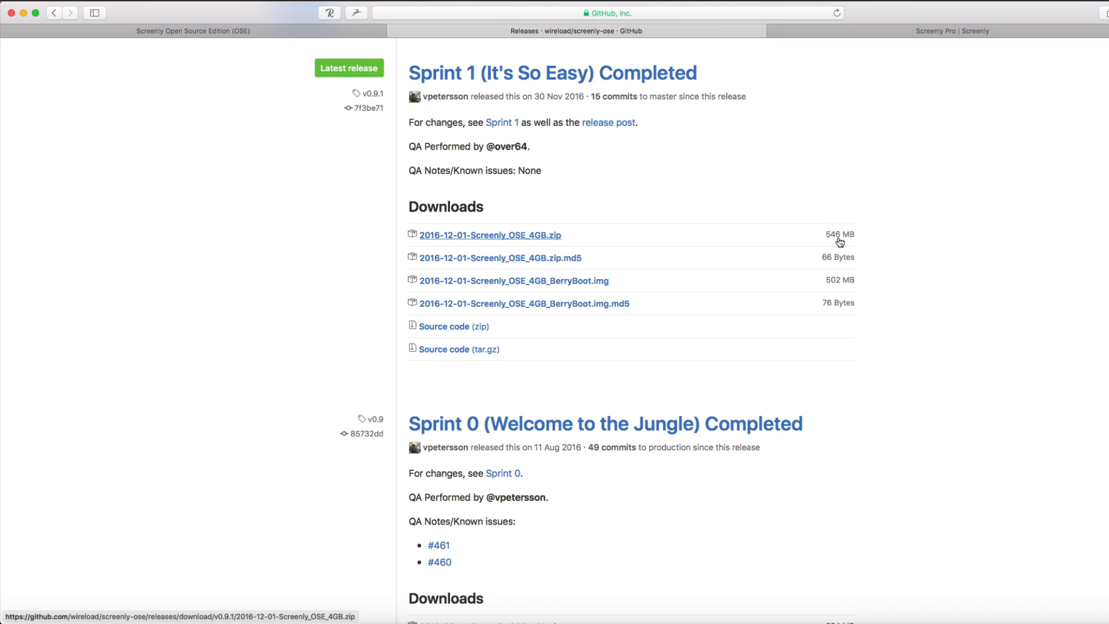
mouse_move(487, 241)
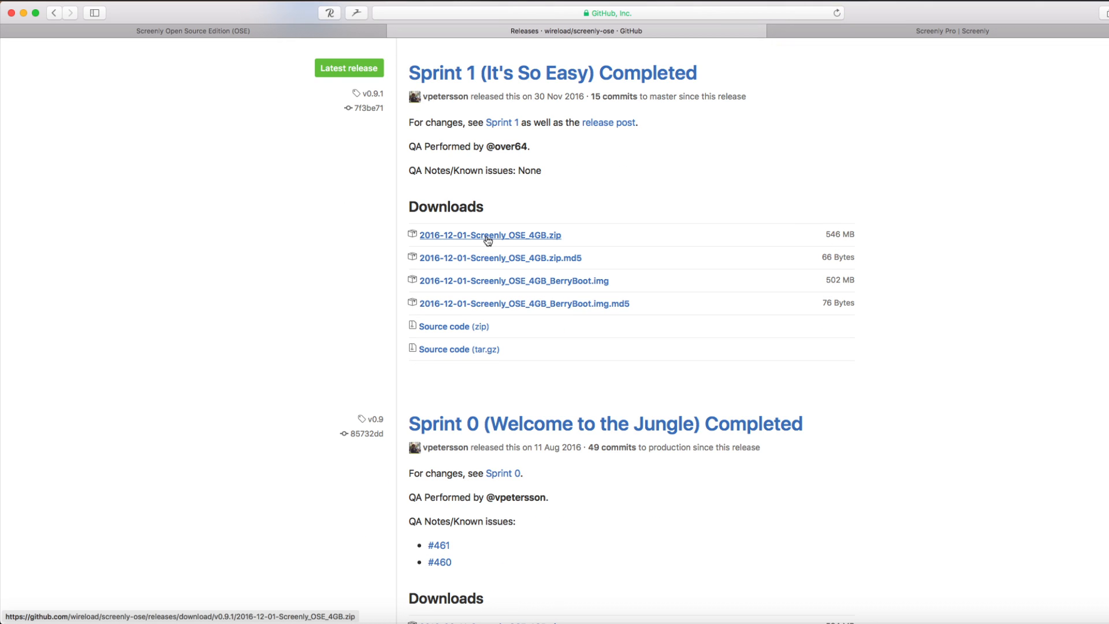
right_click(490, 234)
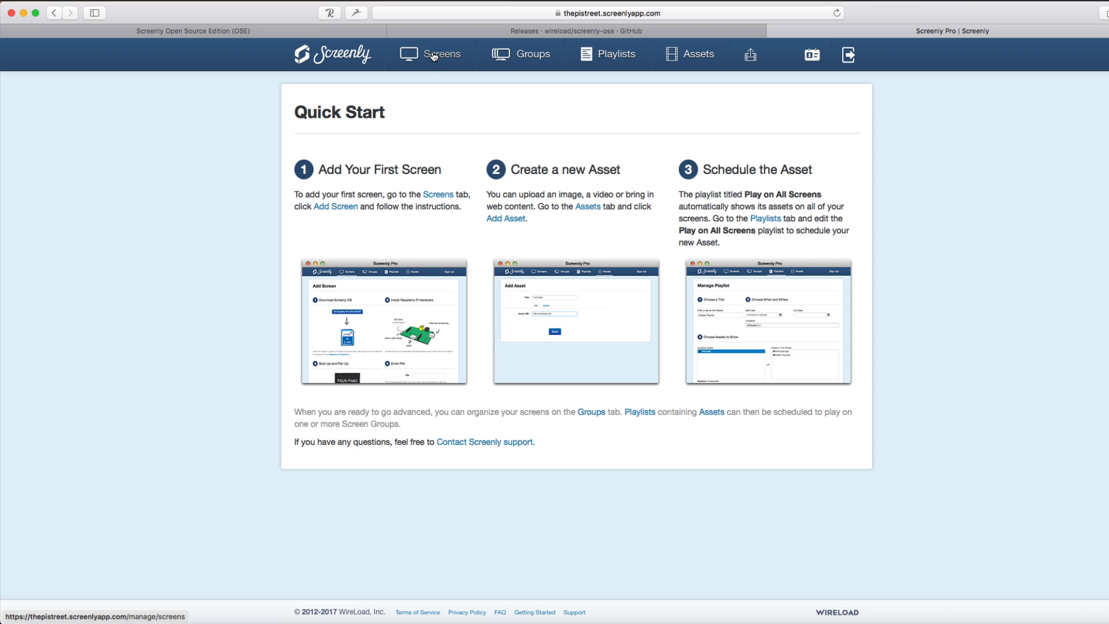
Save the Screenly Pro disk image from the Add Screen page under Screens.
left_click(433, 54)
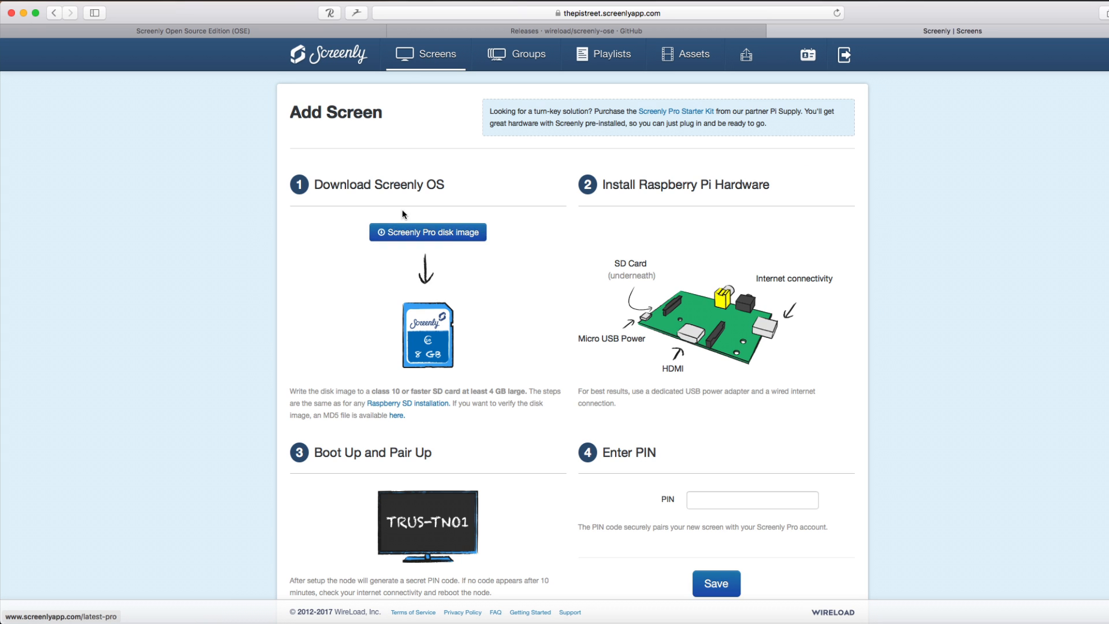
right_click(427, 232)
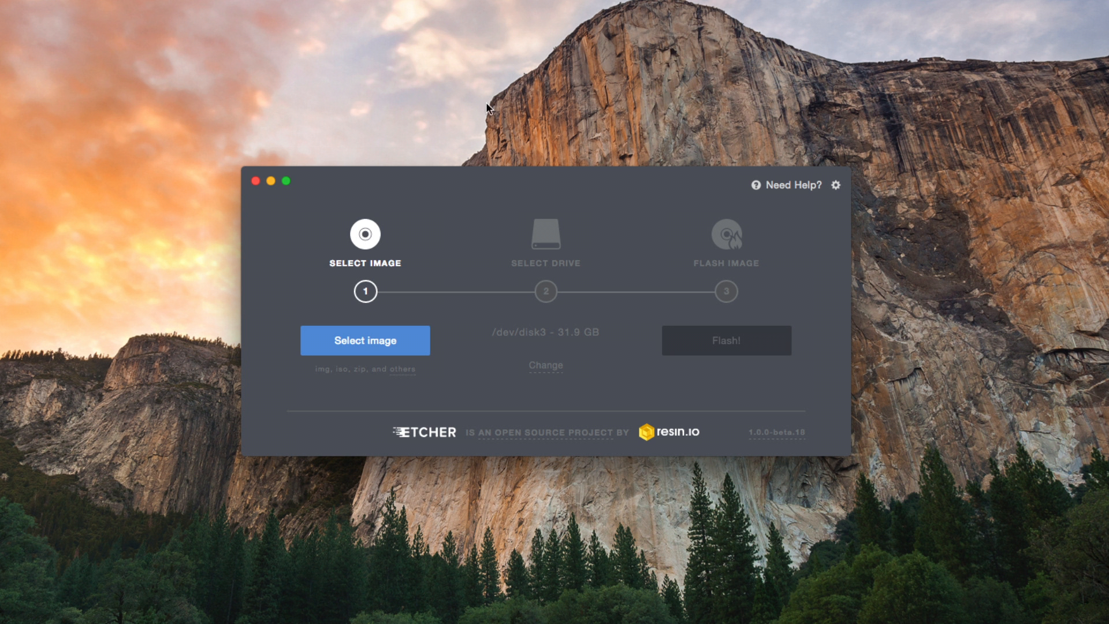
Select the downloaded 4GB zip image in Etcher alongside the 31.9 GB /dev/disk3 drive.
left_click(364, 340)
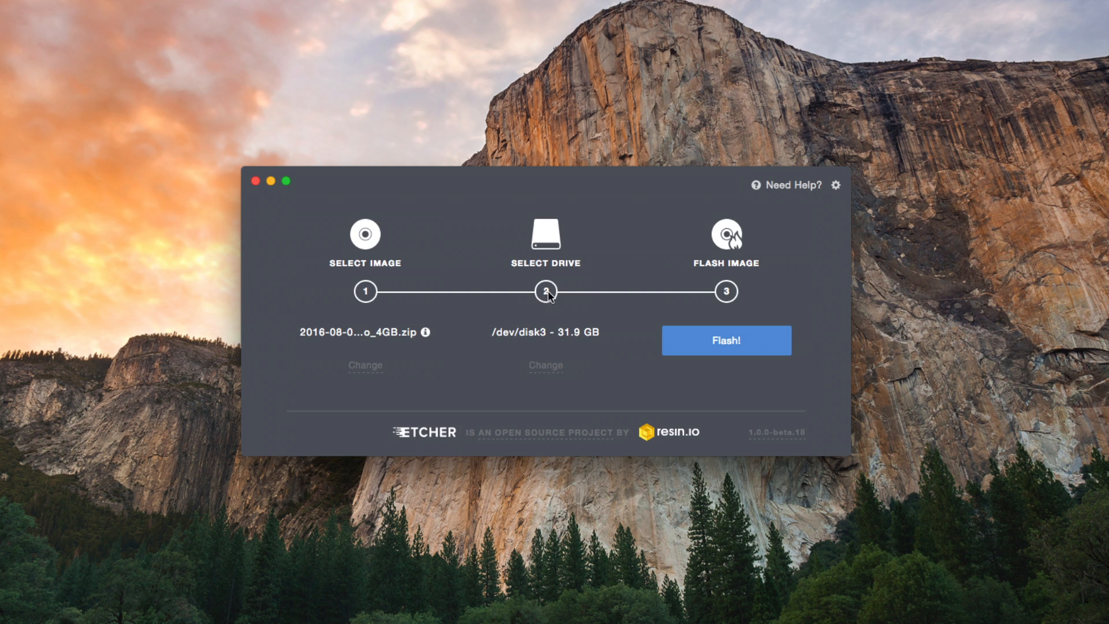
mouse_move(544, 373)
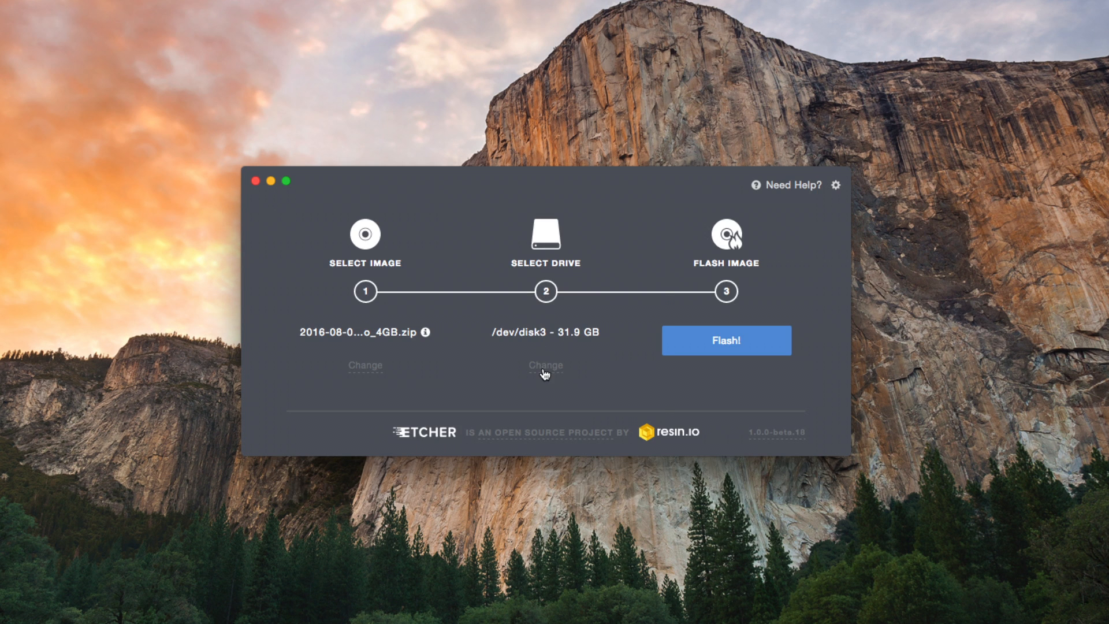